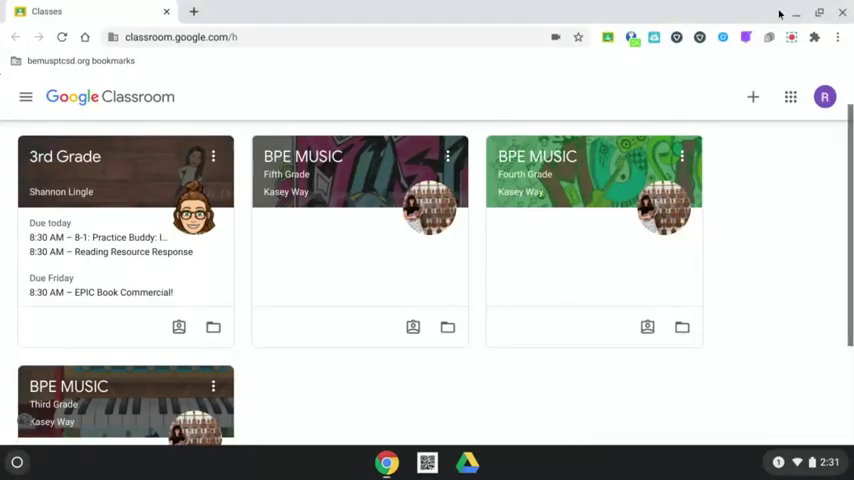
- Enter the BPE MUSIC Fourth Grade class from the Classroom home page
left_click(790, 36)
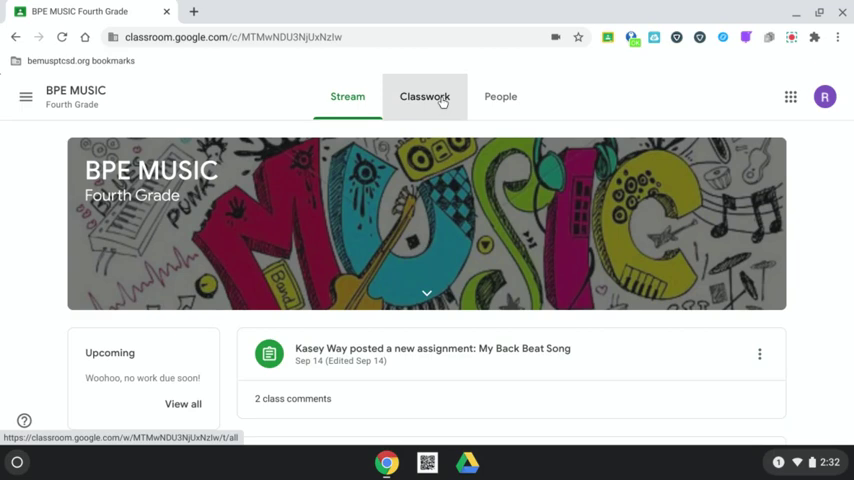
- From Classwork, view the full My Back Beat Song assignment and follow its QuaverMusic.com link
left_click(424, 96)
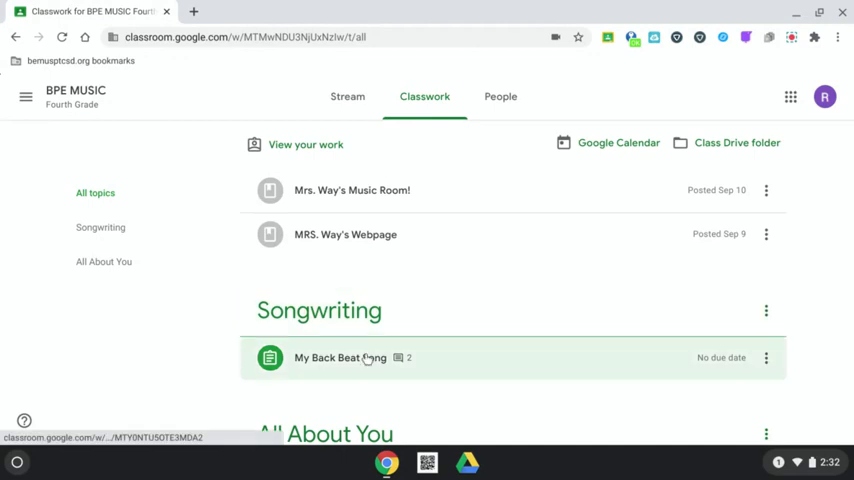
left_click(340, 356)
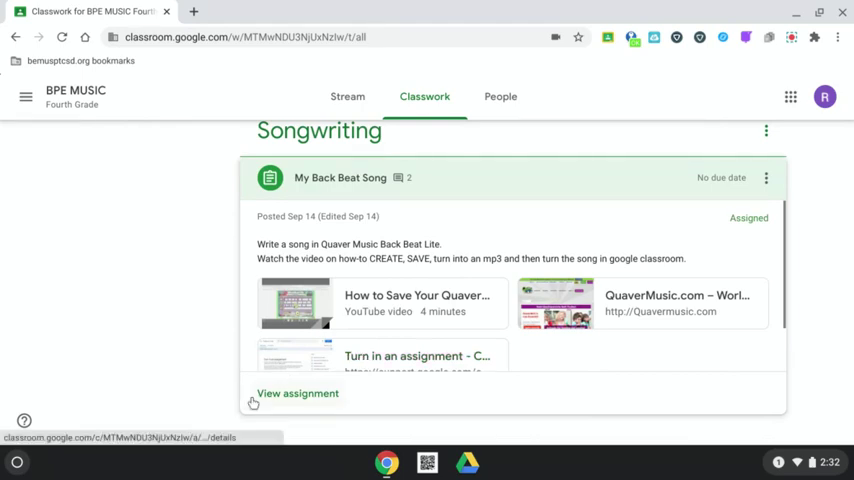
left_click(296, 392)
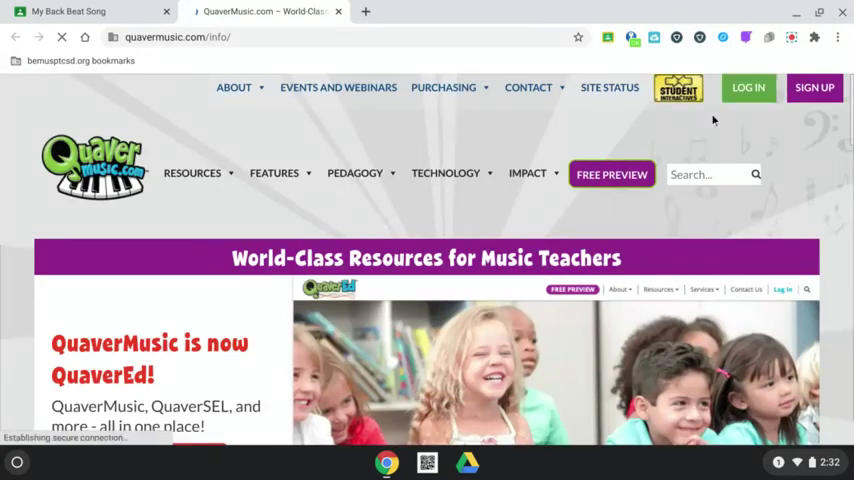
- Log in to QuaverMusic with the student QuaverName and password
left_click(748, 88)
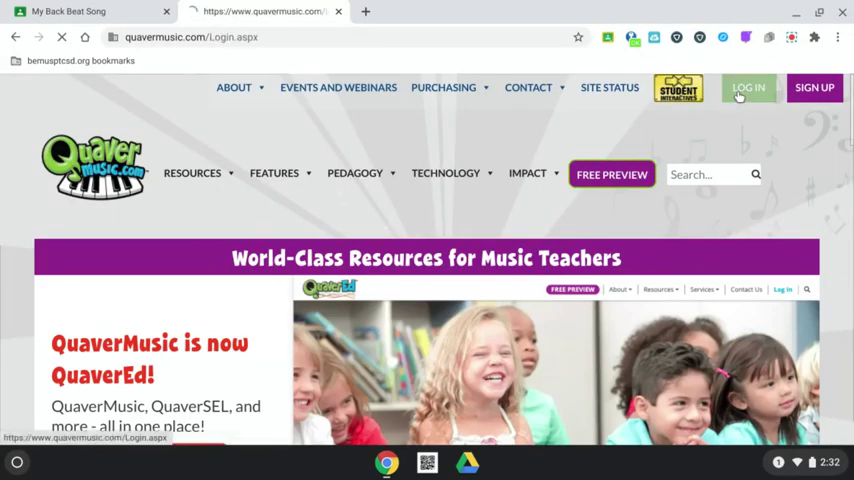
left_click(748, 88)
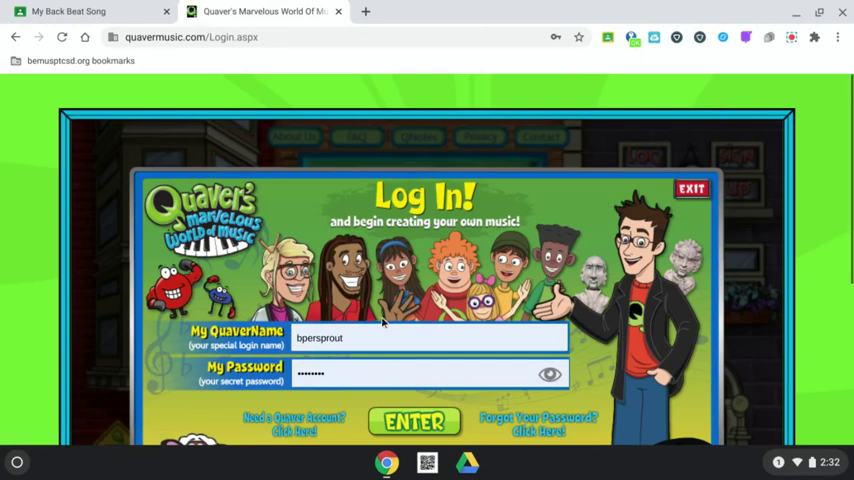
left_click(348, 336)
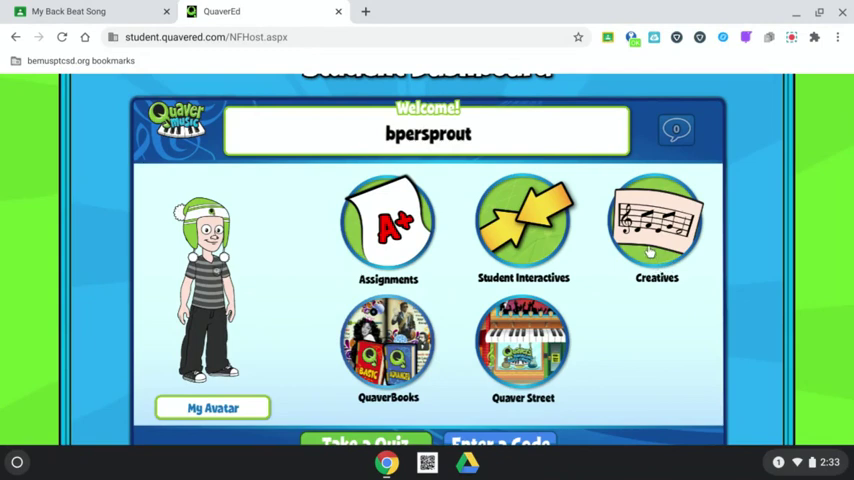
- Launch the QBackBeat Lite activity from the student home
left_click(656, 220)
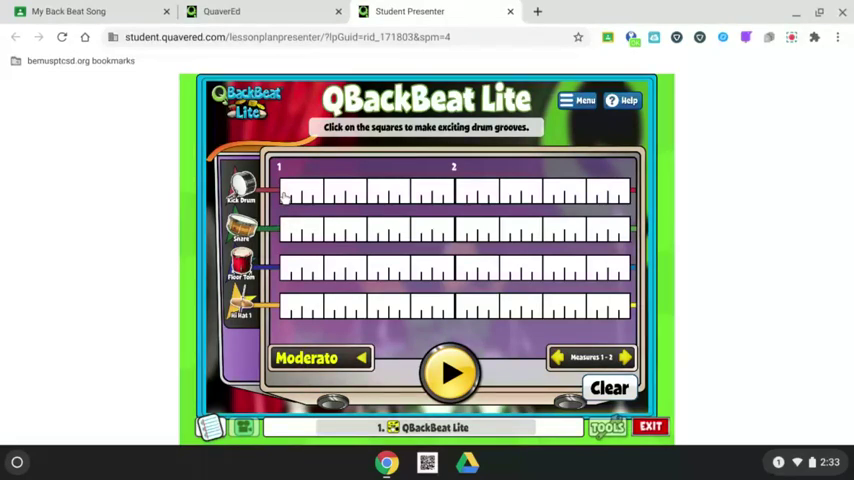
- Fill the top drum row of measures 1–2 with a regular beat pattern
left_click(288, 190)
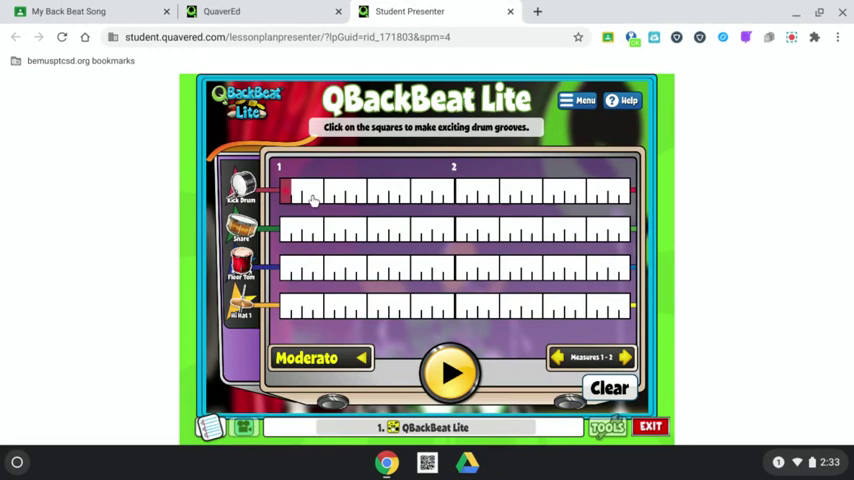
left_click(330, 190)
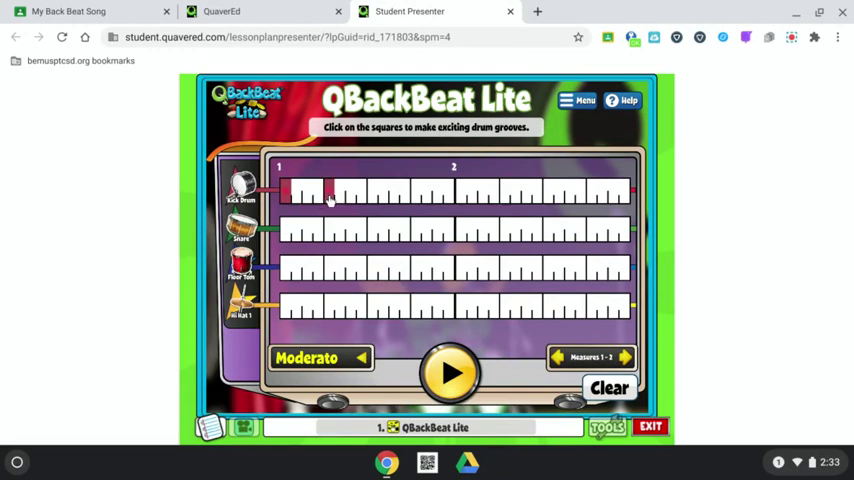
left_click(370, 192)
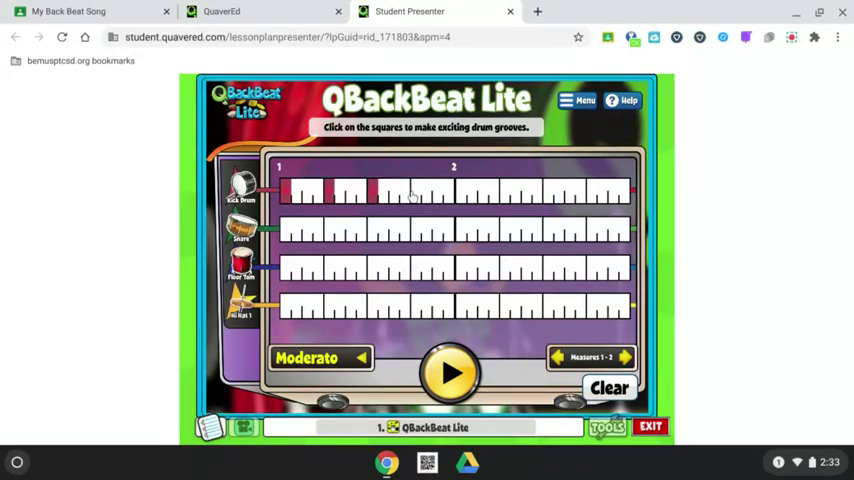
left_click(478, 190)
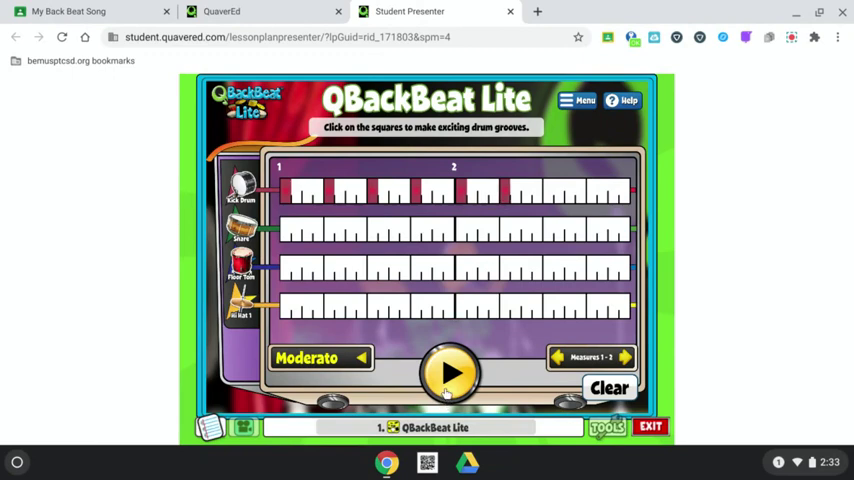
- Play the top-row groove to hear it, then stop playback
left_click(450, 372)
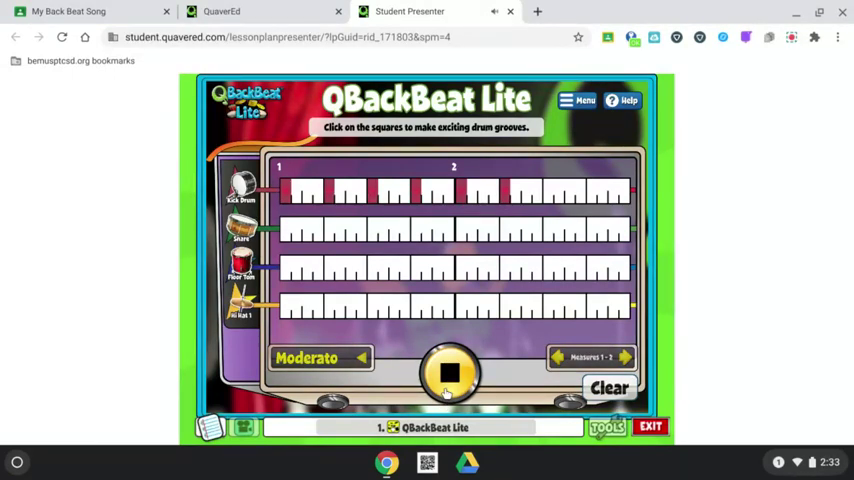
left_click(448, 372)
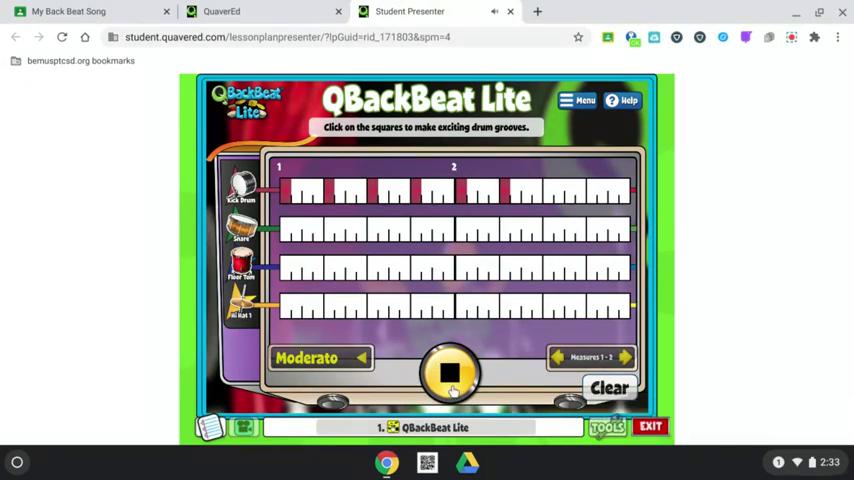
left_click(450, 372)
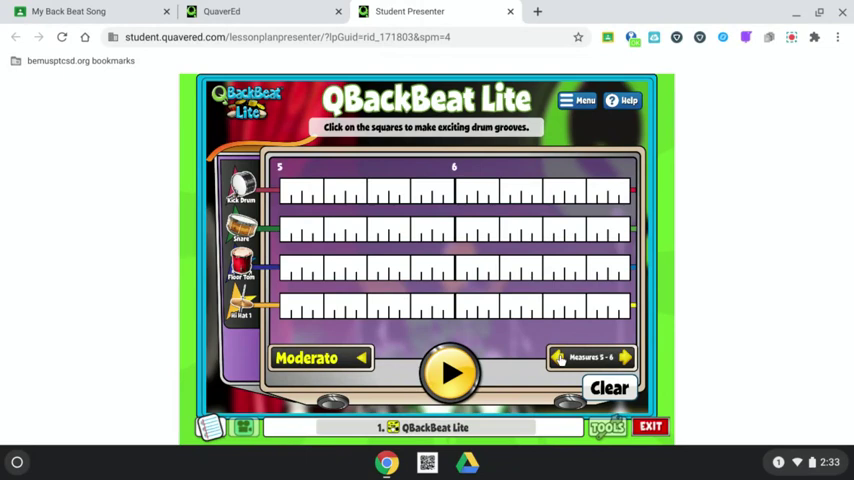
- Back on measures 1–2, add beats to the second, third and bottom drum rows
left_click(624, 356)
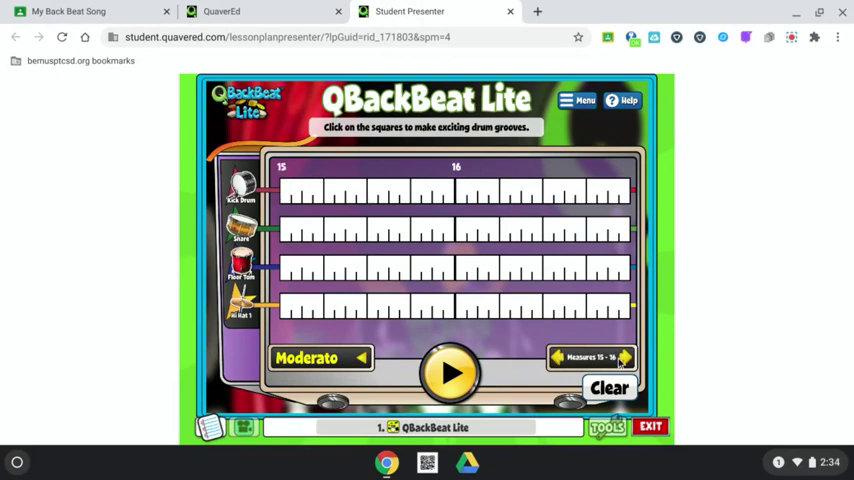
left_click(556, 356)
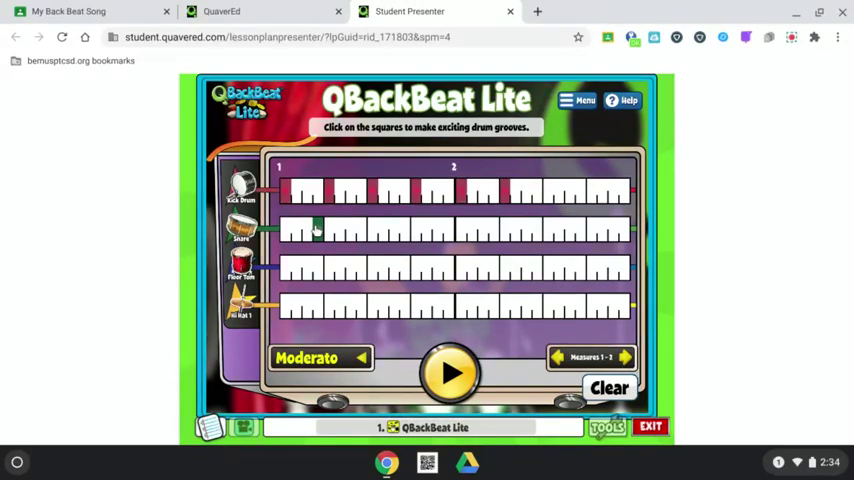
left_click(398, 232)
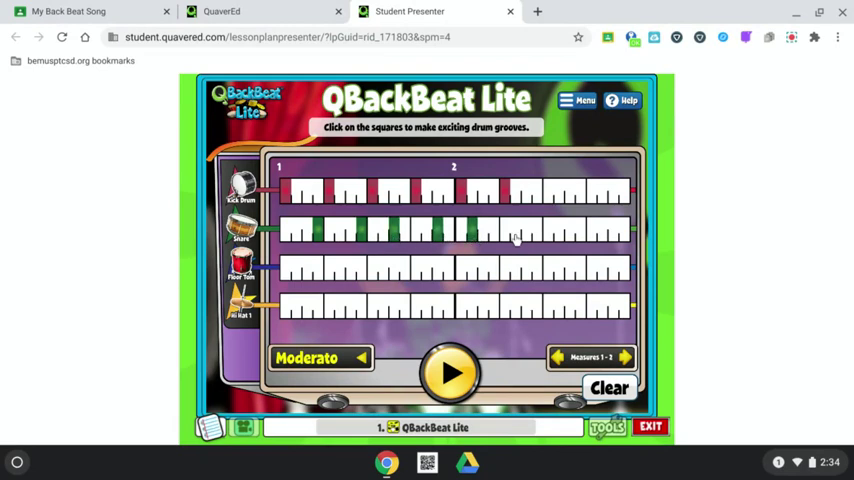
left_click(284, 270)
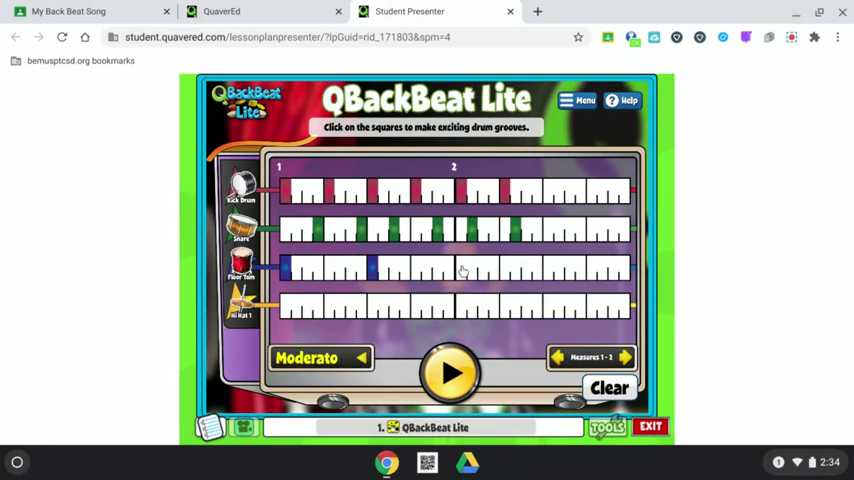
left_click(416, 312)
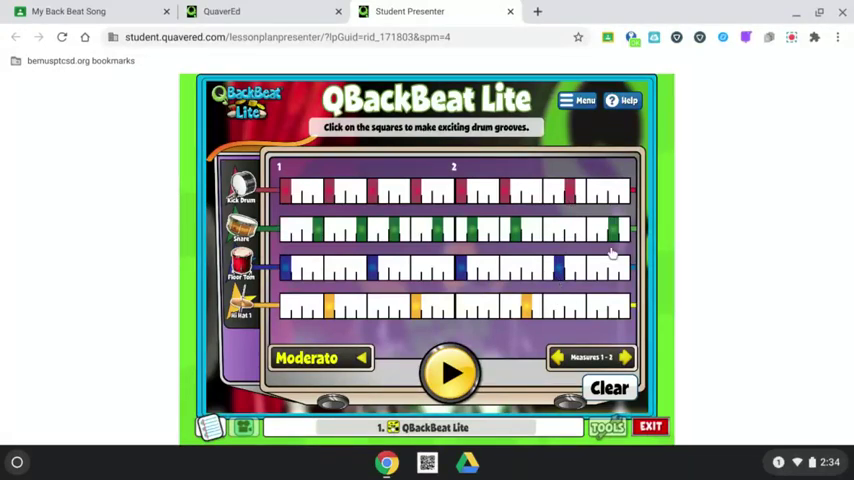
left_click(604, 268)
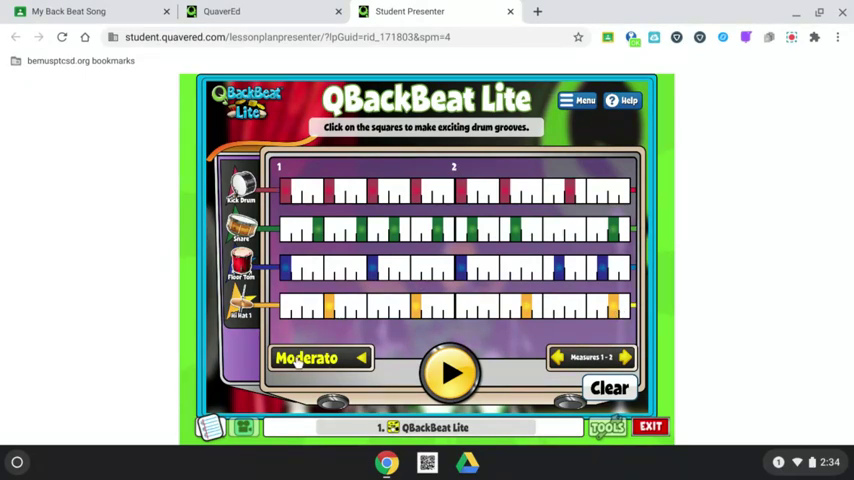
- Play back the finished four-row groove and stop it
left_click(308, 356)
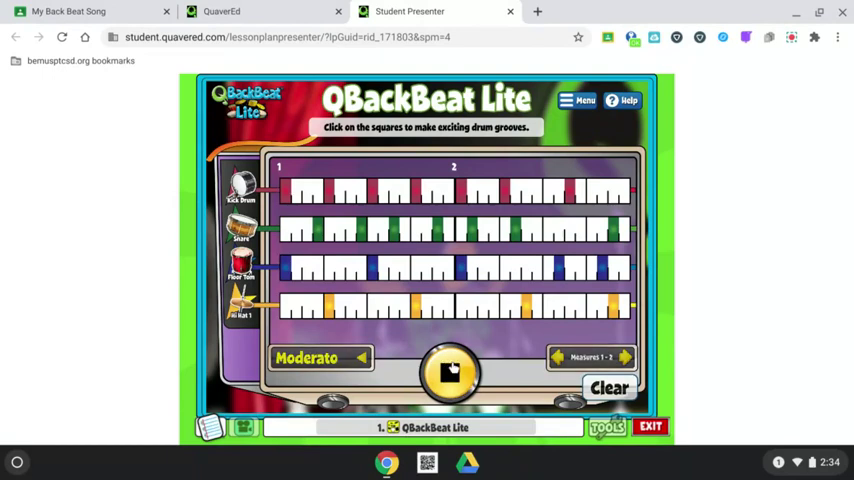
left_click(448, 372)
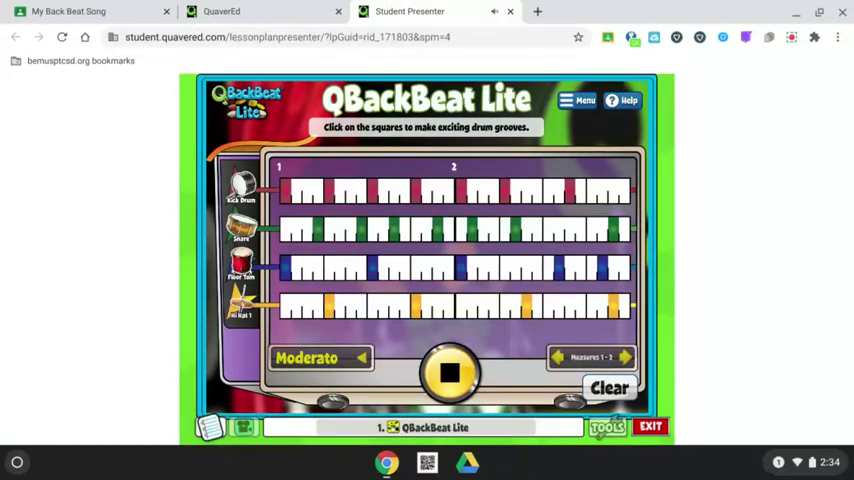
left_click(448, 372)
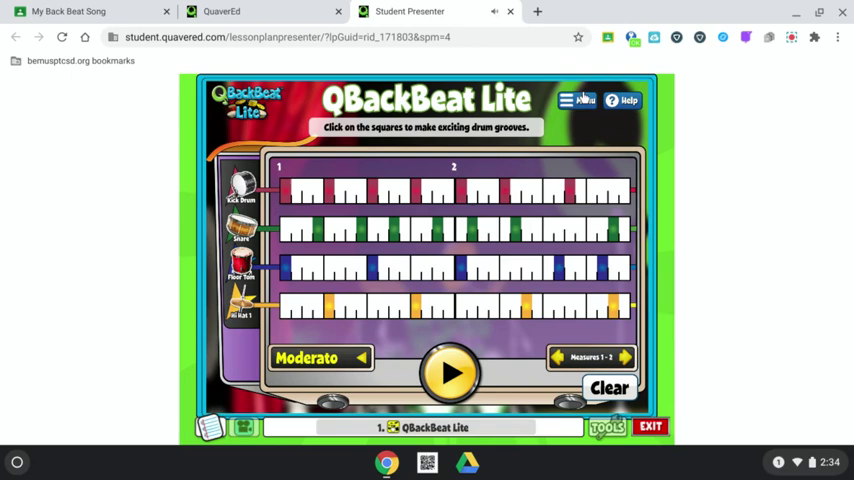
left_click(584, 100)
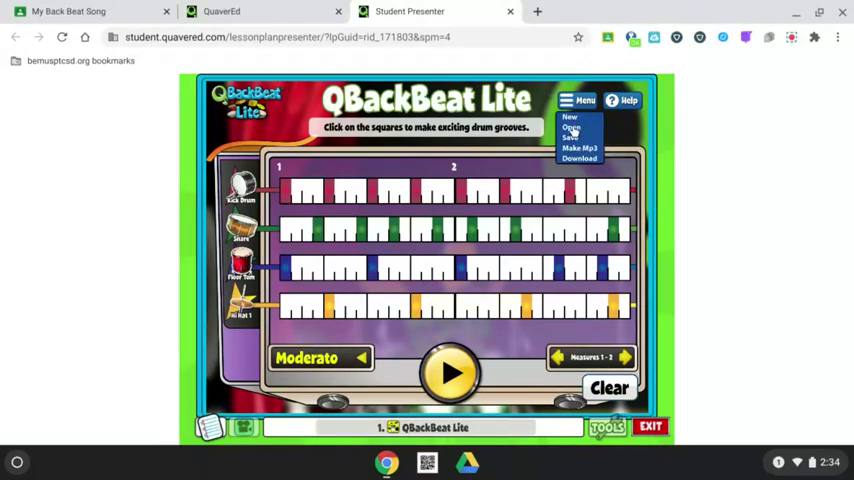
- Title the composition 'Backbeat Song' through the Menu > New prompt
left_click(568, 116)
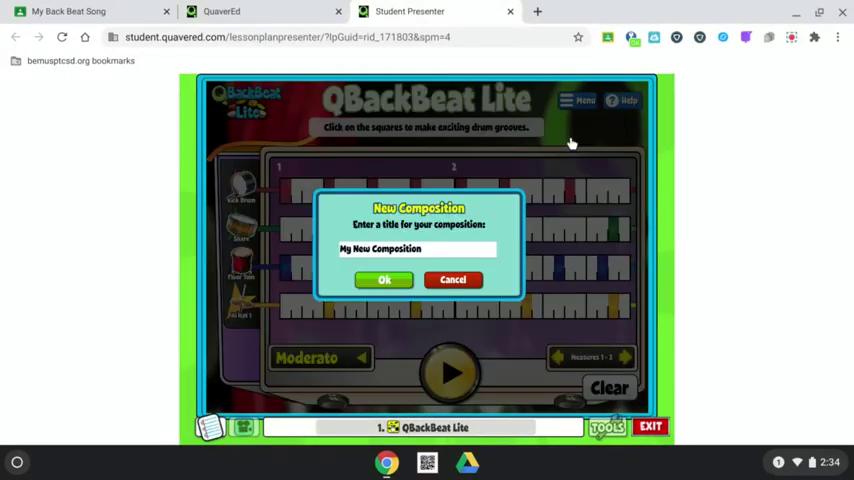
left_click(416, 250)
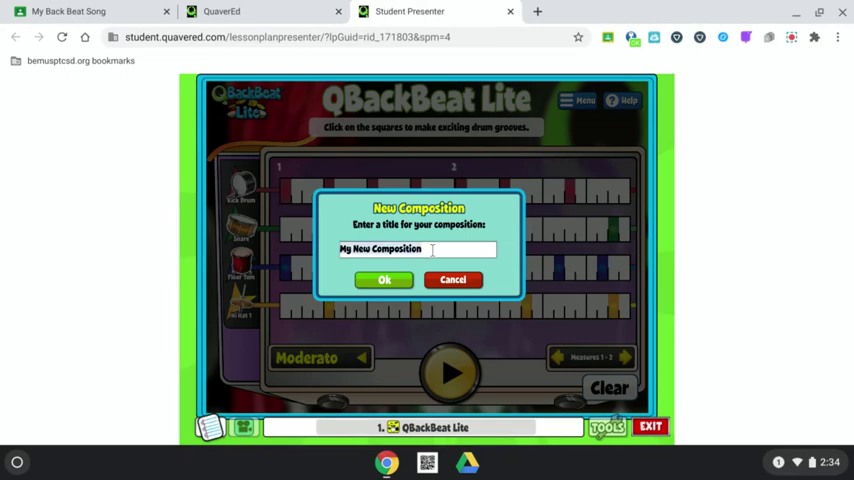
type("Backbeat Son")
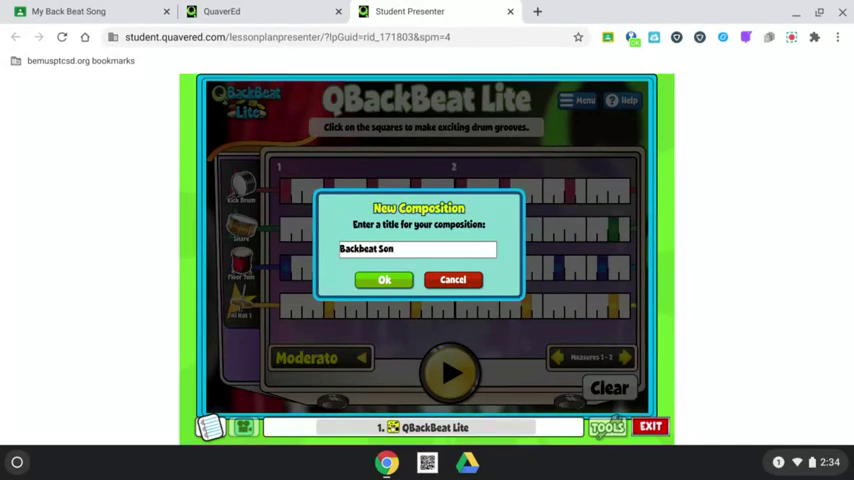
type("g")
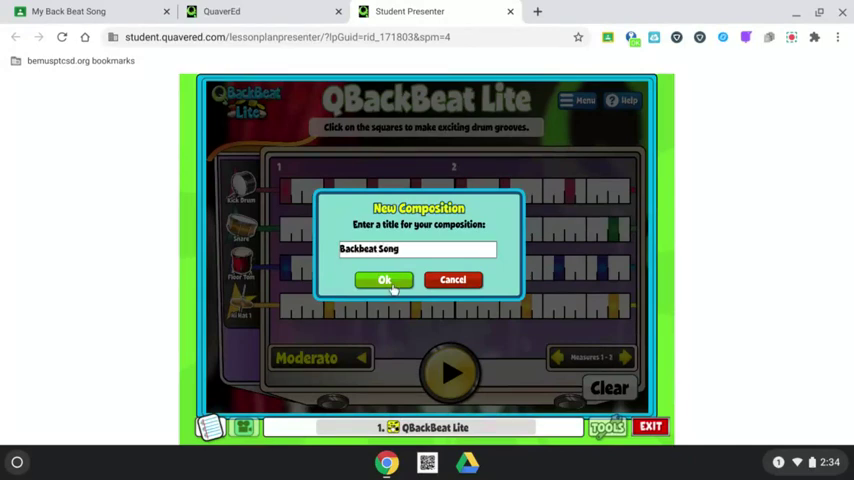
left_click(384, 280)
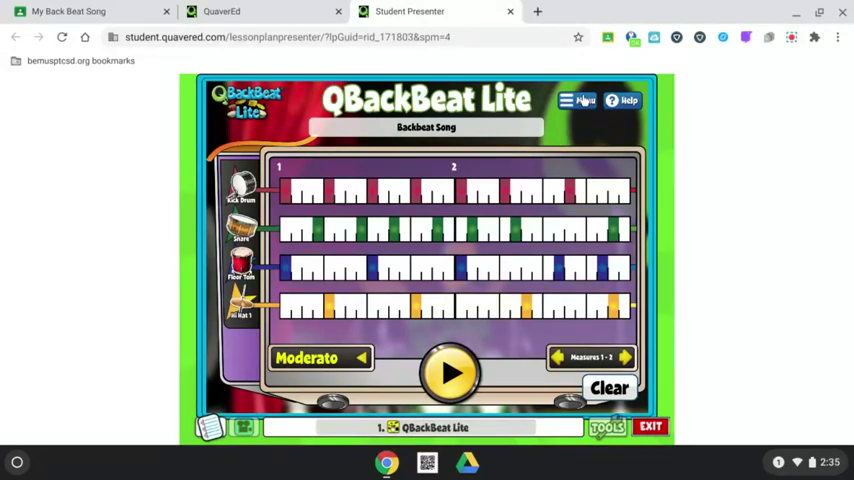
- Publish Backbeat Song as an MP3 and dismiss the publishing notice
left_click(580, 100)
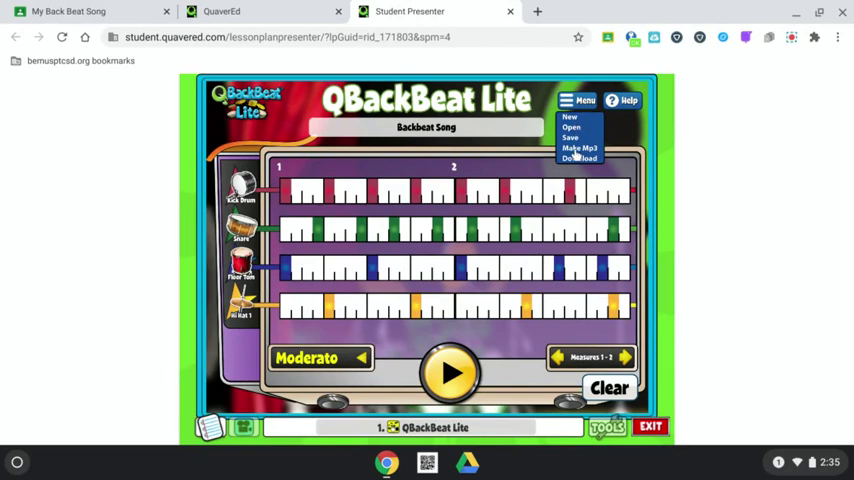
left_click(580, 148)
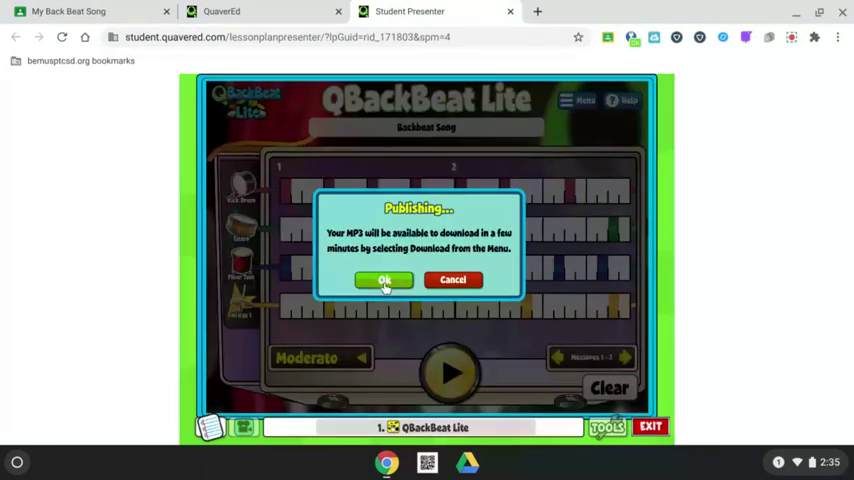
left_click(384, 280)
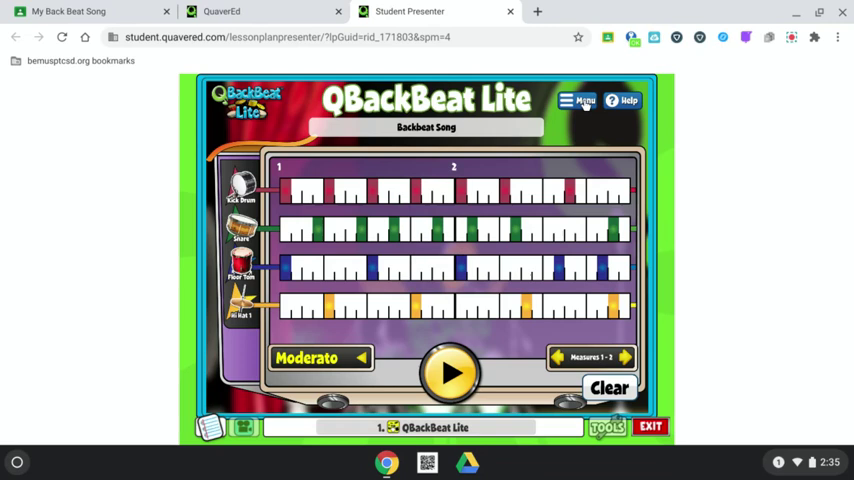
- Download the Backbeat Song MP3 from the Menu > Download list
left_click(580, 100)
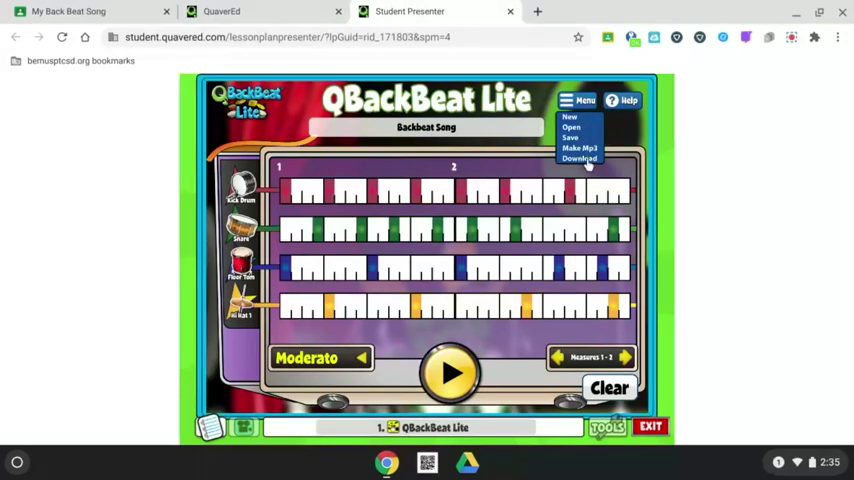
left_click(580, 158)
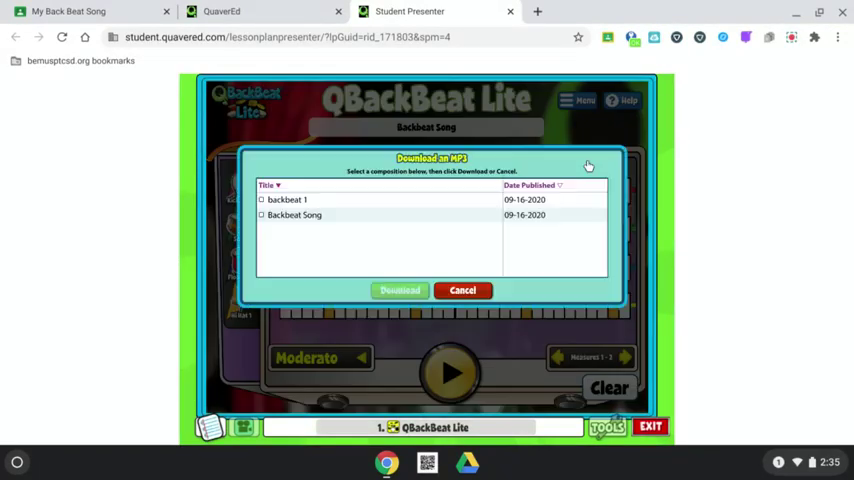
mouse_move(296, 340)
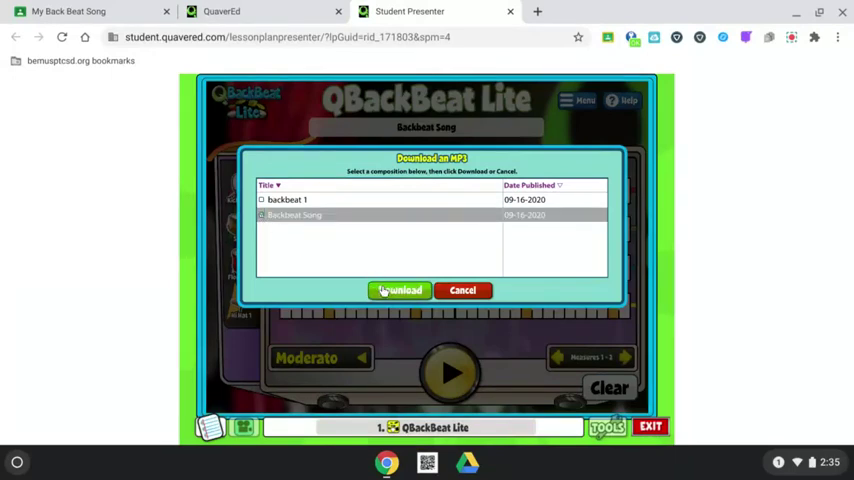
left_click(400, 290)
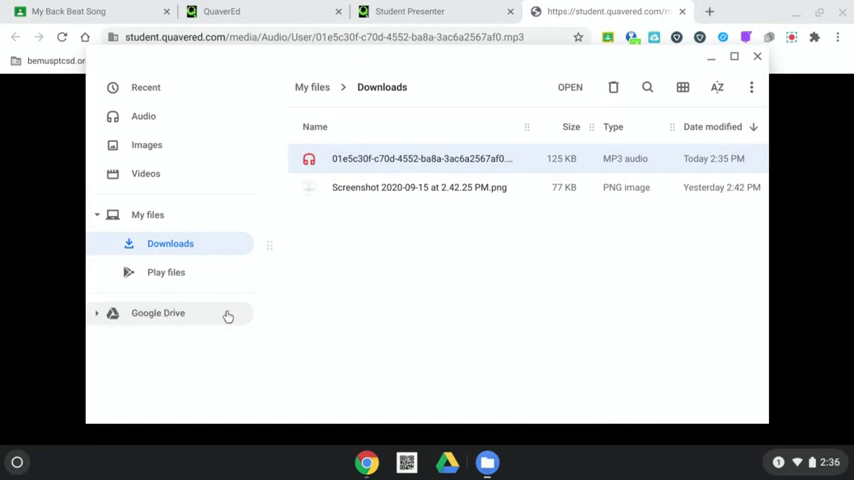
mouse_move(232, 316)
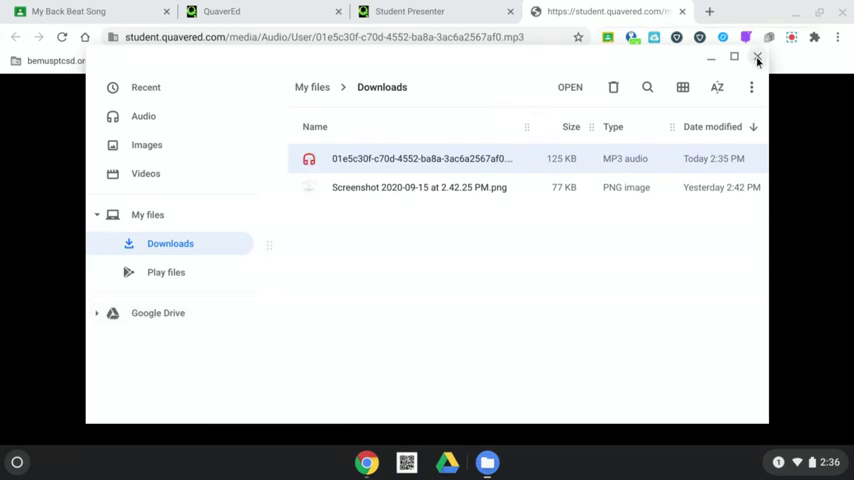
- Close the Files window after confirming the MP3 is in Downloads
left_click(758, 56)
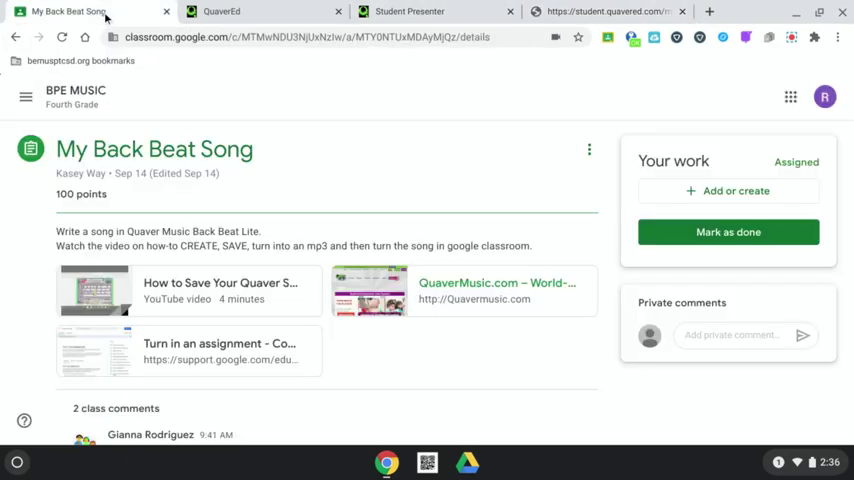
mouse_move(400, 200)
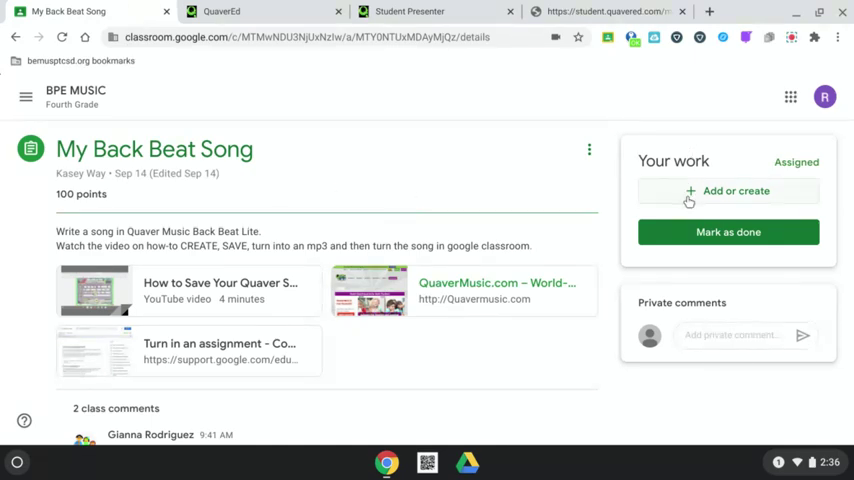
mouse_move(708, 196)
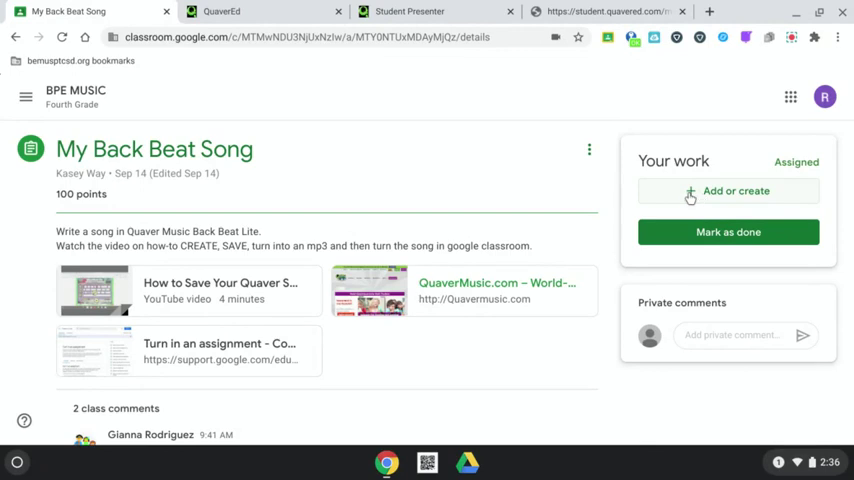
- Show the Add or create choices under Your work on the assignment
left_click(728, 192)
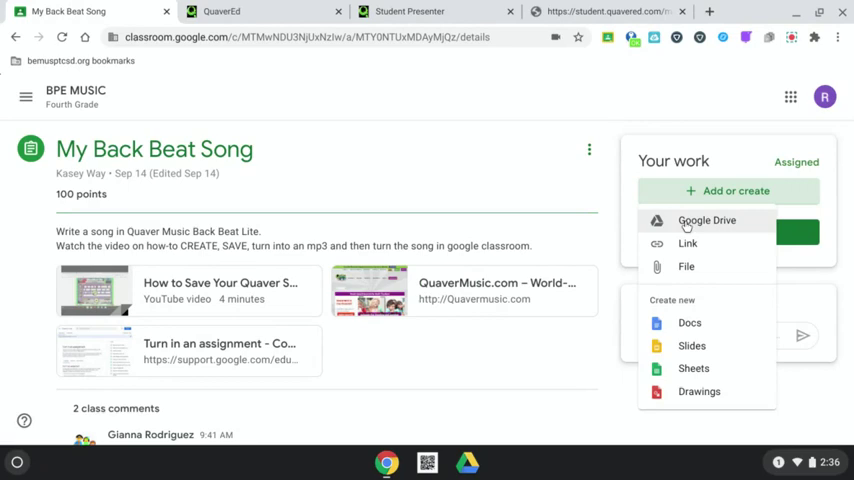
- Attach the Backbeat Song MP3 from Google Drive's Recent files to the assignment
left_click(706, 220)
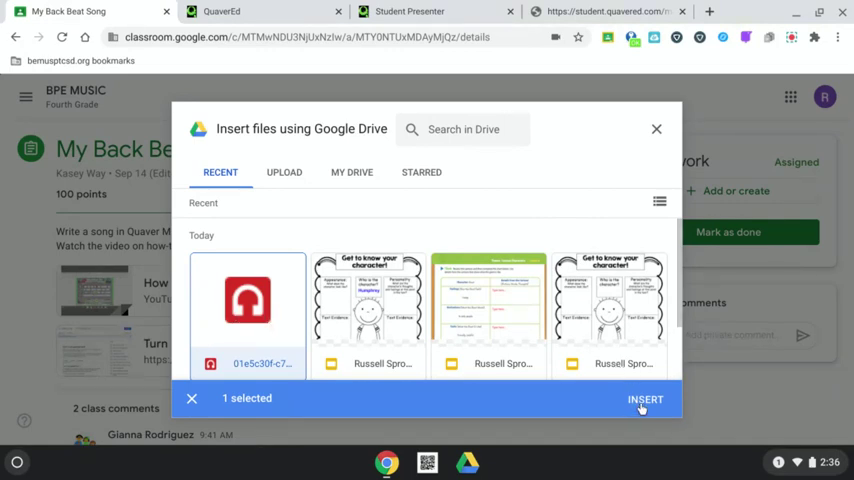
left_click(644, 398)
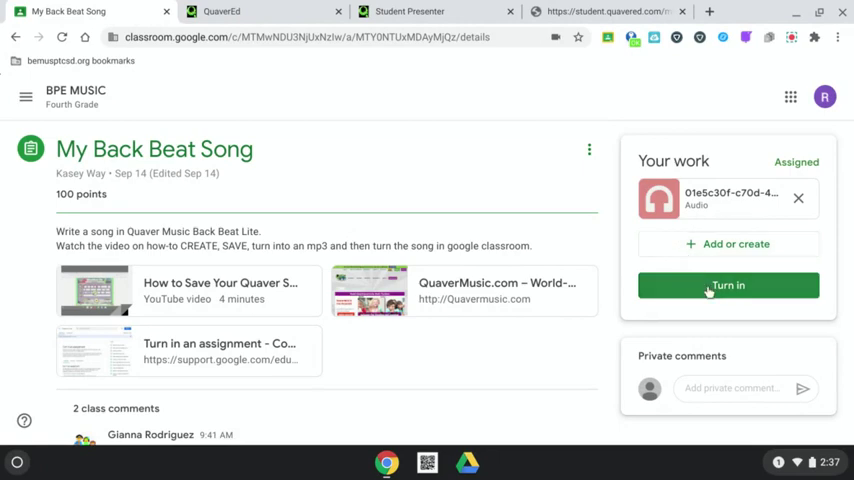
- Turn in the My Back Beat Song assignment and confirm the submission
left_click(728, 284)
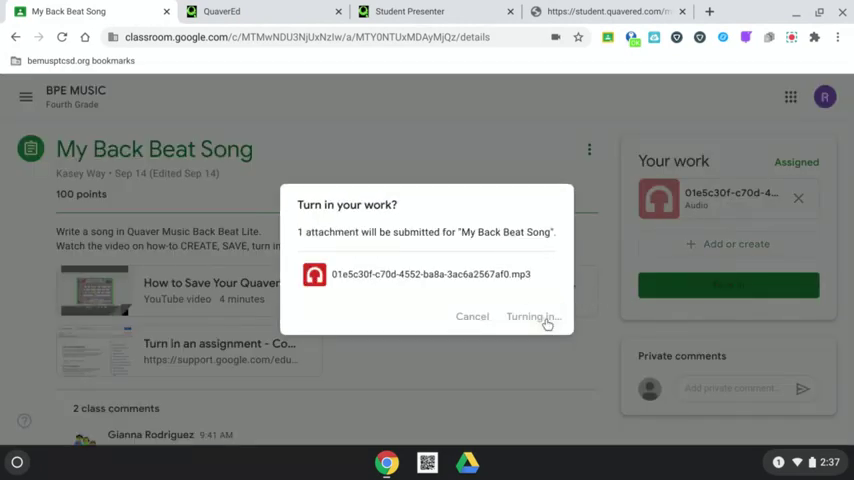
left_click(532, 316)
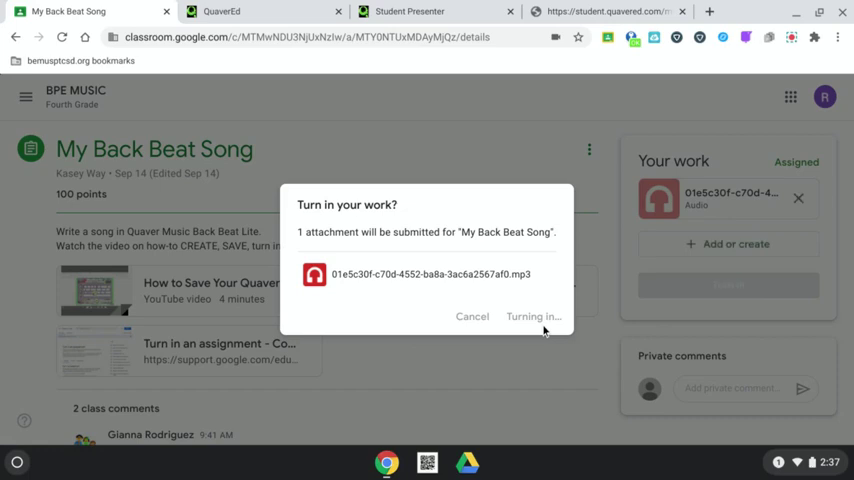
left_click(534, 316)
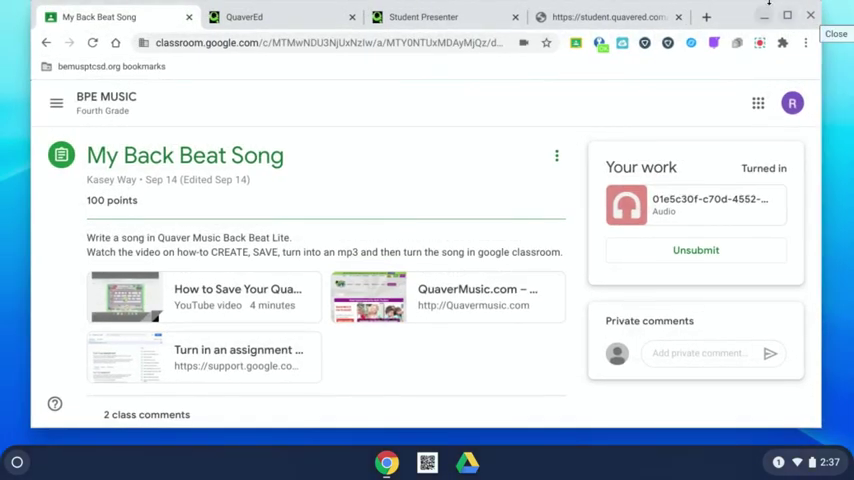
left_click(760, 44)
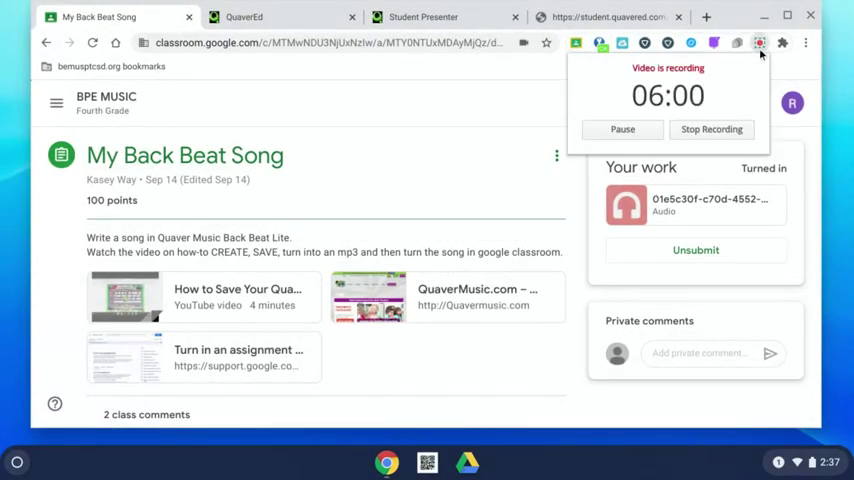